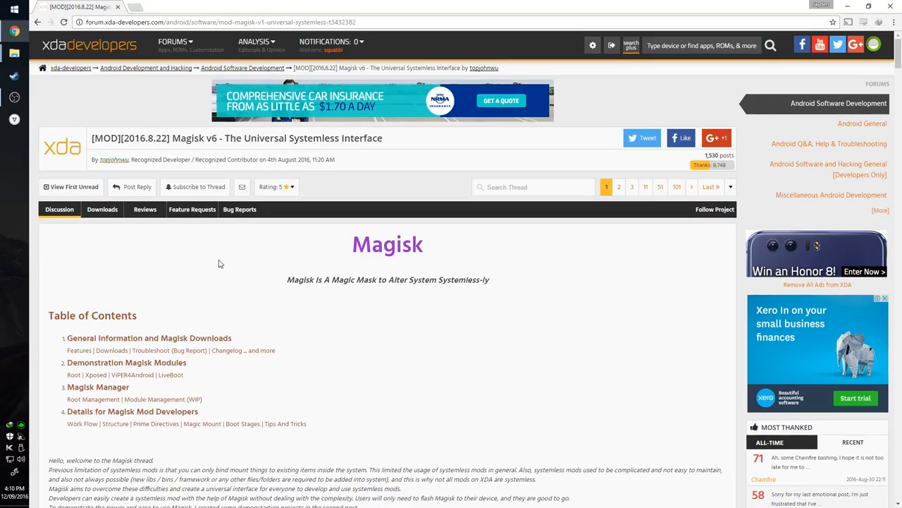
Scroll the Magisk v6 thread past the contents and features to the Instructions section.
{"action": "scroll", "scroll_direction": "down", "scroll_amount": 3}
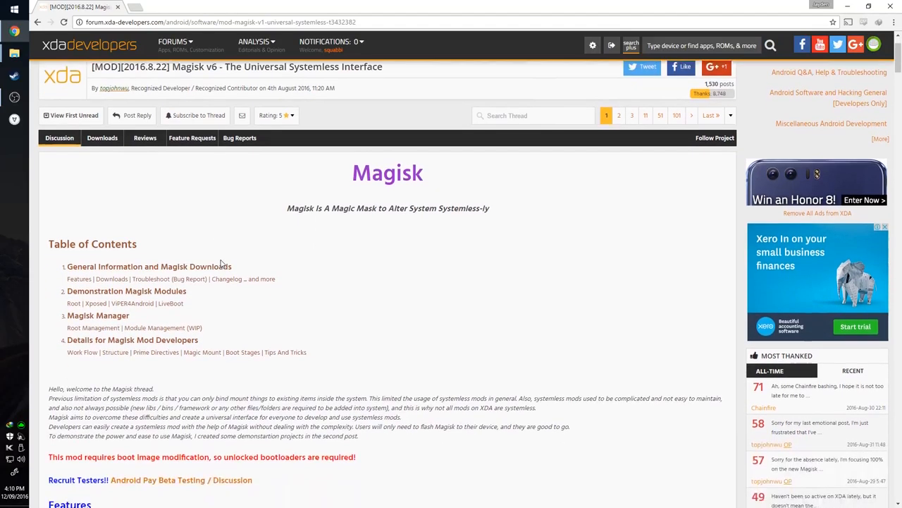
{"action": "scroll", "scroll_direction": "down", "scroll_amount": 3}
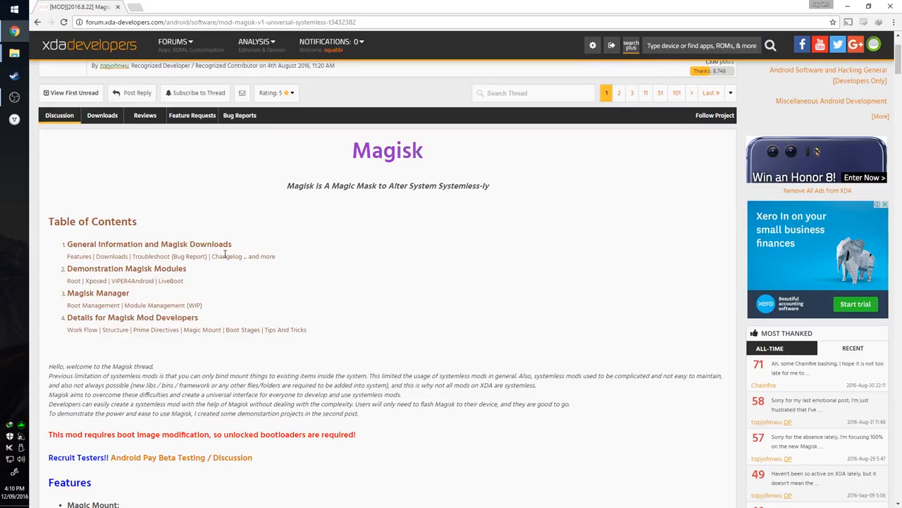
{"action": "scroll", "scroll_direction": "down", "scroll_amount": 3}
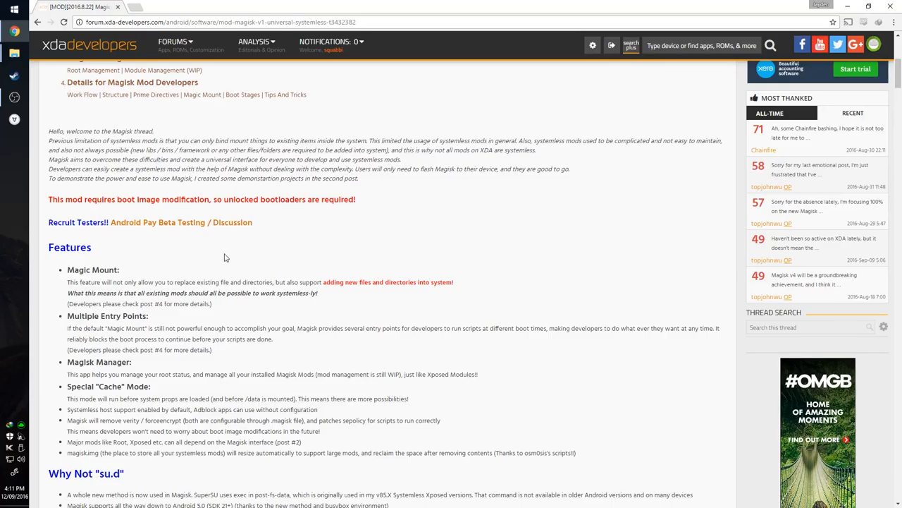
{"action": "mouse_move", "coordinate": [210, 254]}
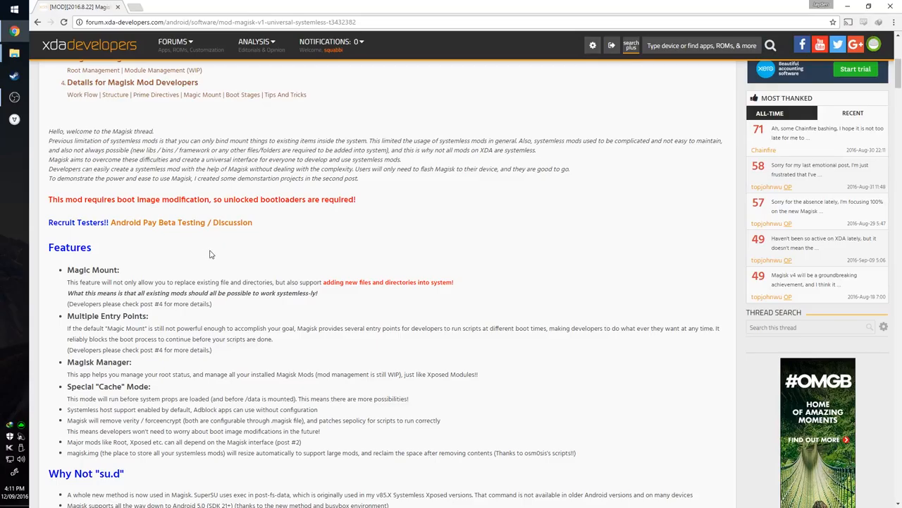
{"action": "scroll", "scroll_direction": "down", "scroll_amount": 3}
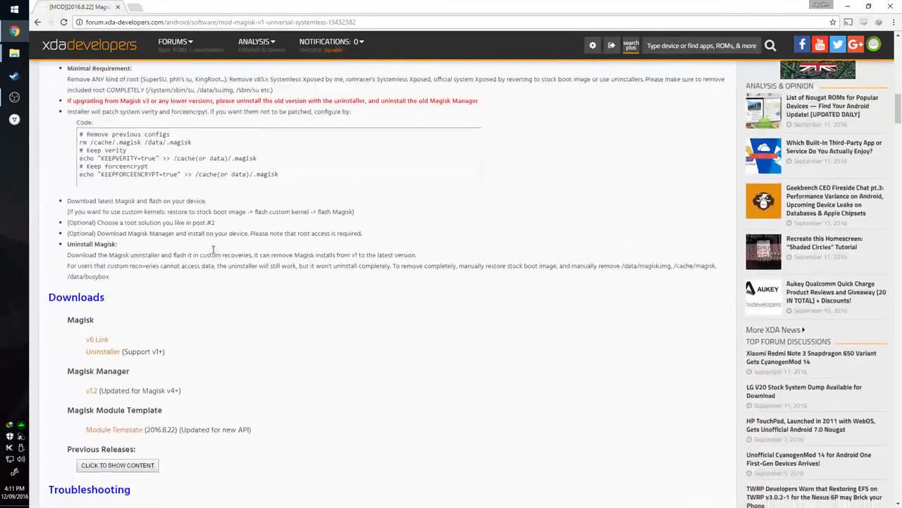
{"action": "scroll", "scroll_direction": "up", "scroll_amount": 3}
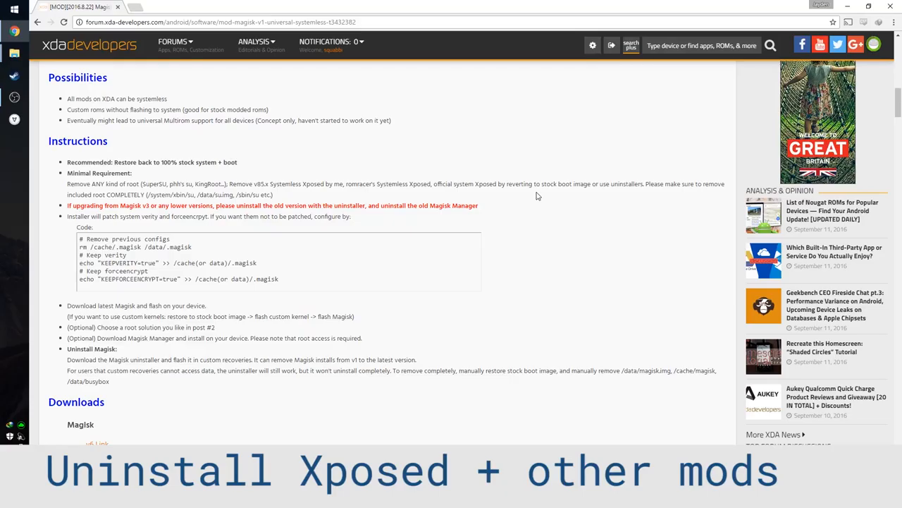
{"action": "scroll", "scroll_direction": "down", "scroll_amount": 3}
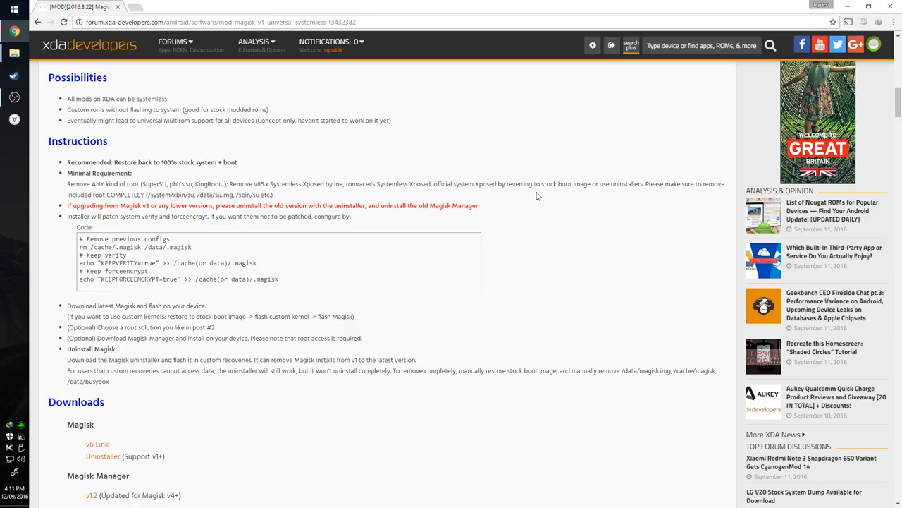
{"action": "mouse_move", "coordinate": [511, 203]}
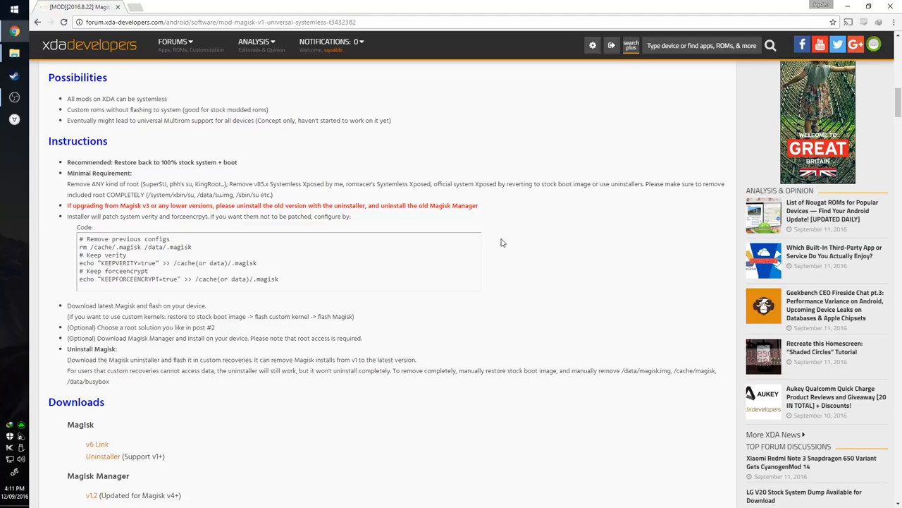
Scroll past the v6, uninstaller and v1.2 download links to Sources and Special Thanks.
{"action": "scroll", "scroll_direction": "down", "scroll_amount": 3}
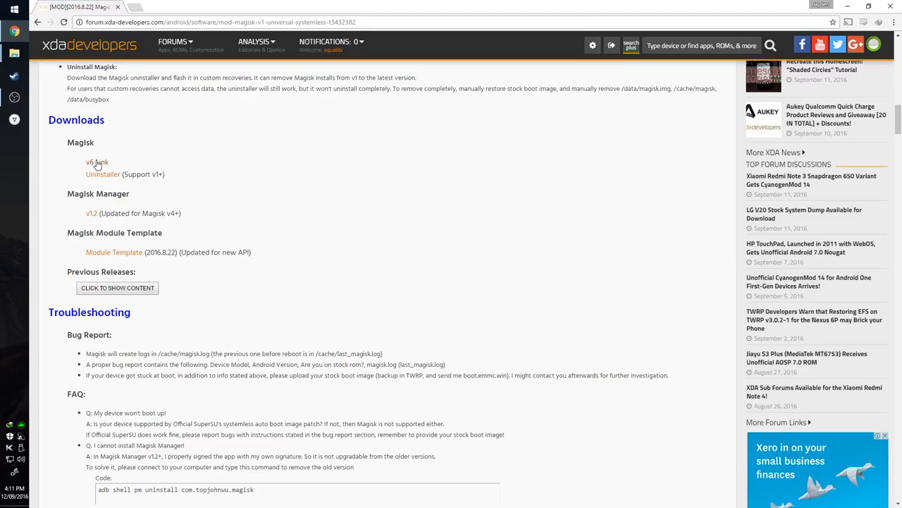
{"action": "mouse_move", "coordinate": [116, 185]}
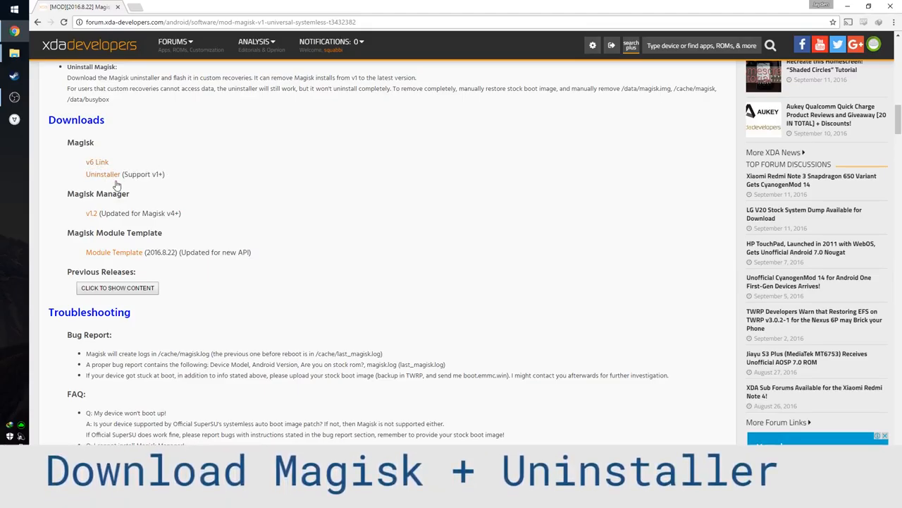
{"action": "mouse_move", "coordinate": [110, 178]}
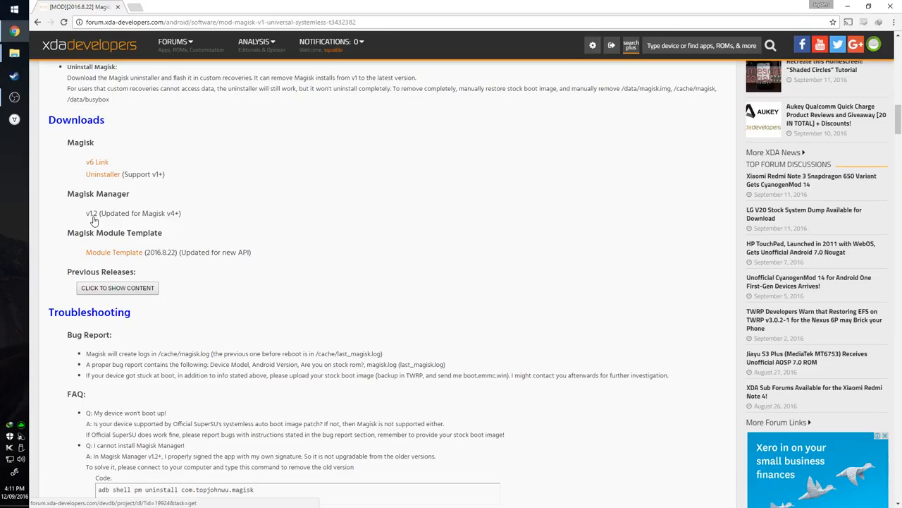
{"action": "mouse_move", "coordinate": [402, 257]}
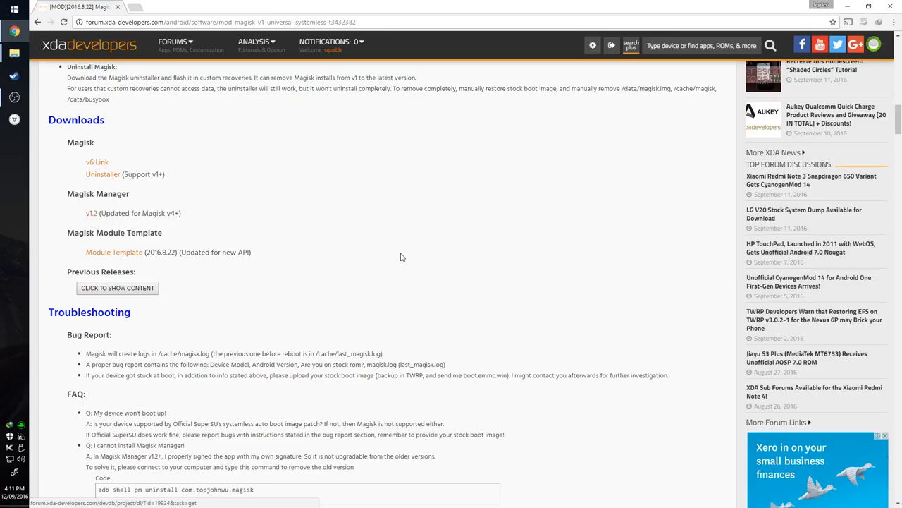
{"action": "scroll", "scroll_direction": "down", "scroll_amount": 3}
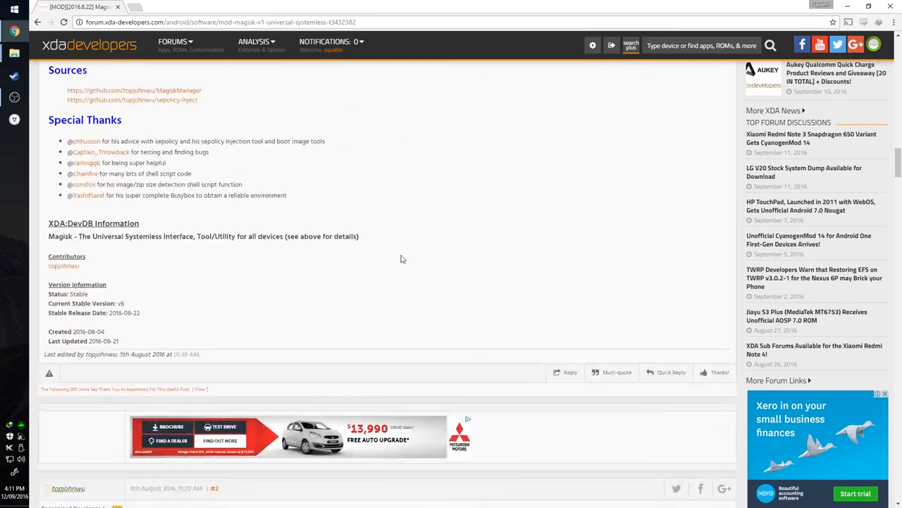
Scroll down to post #2 with the phh's SuperUser download links.
{"action": "scroll", "scroll_direction": "down", "scroll_amount": 3}
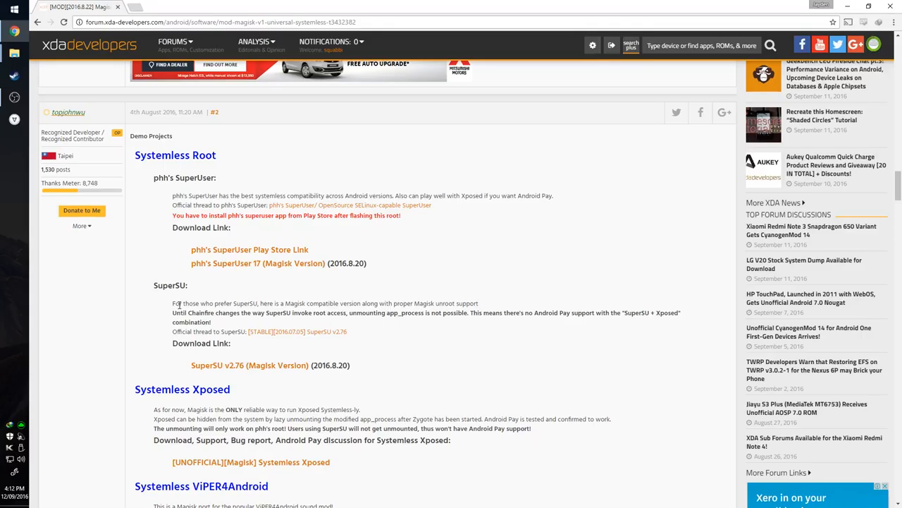
{"action": "mouse_move", "coordinate": [175, 303]}
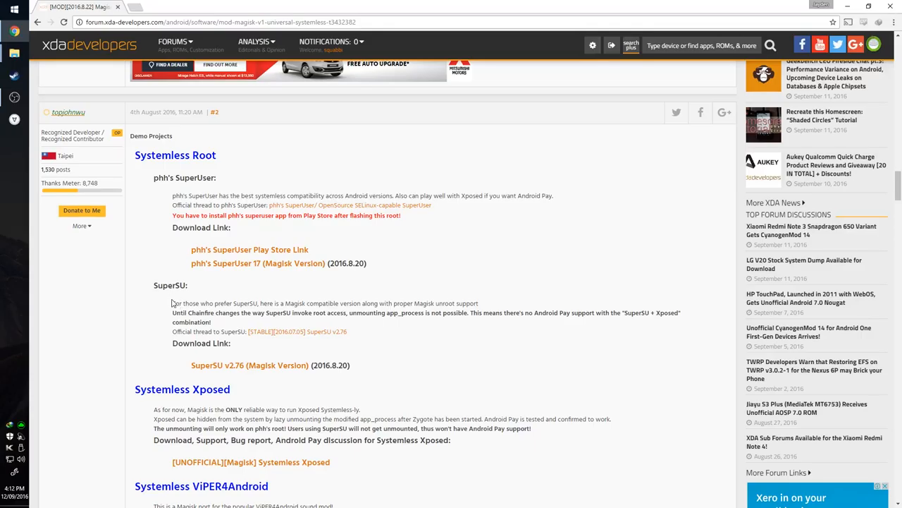
{"action": "mouse_move", "coordinate": [453, 358]}
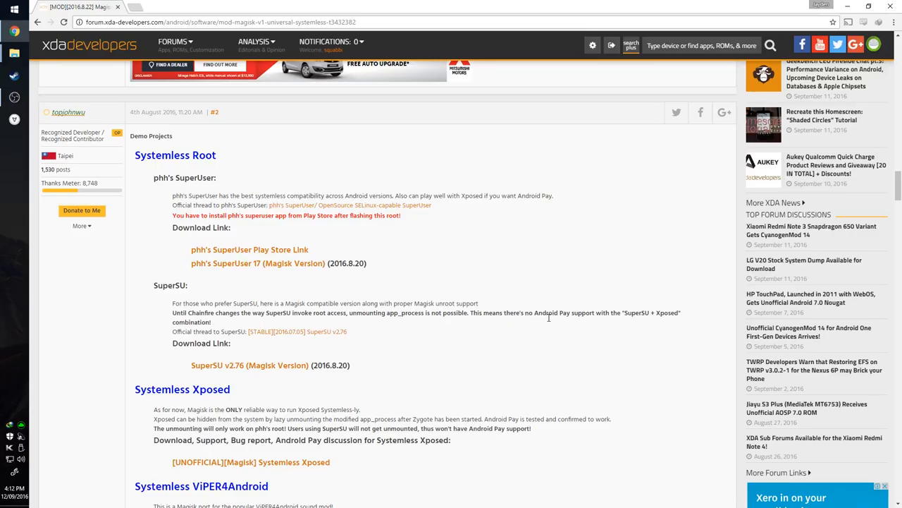
{"action": "mouse_move", "coordinate": [534, 323]}
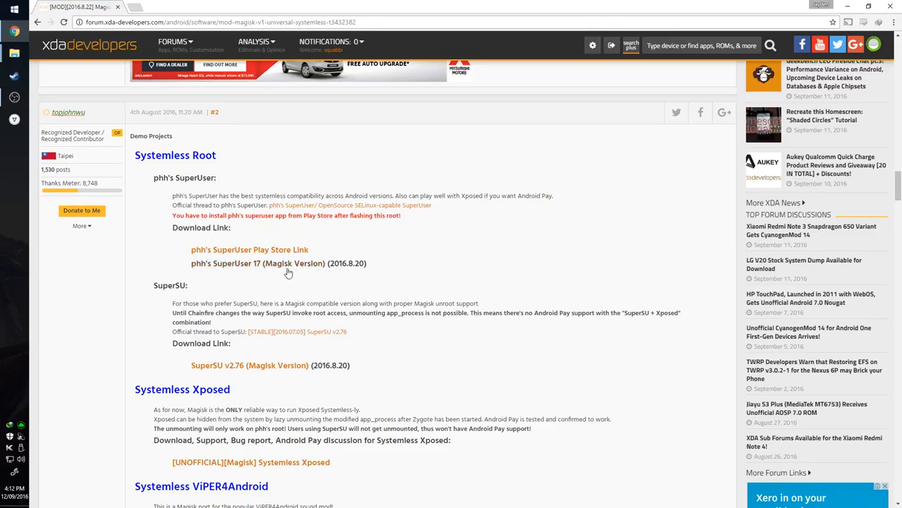
{"action": "mouse_move", "coordinate": [287, 263]}
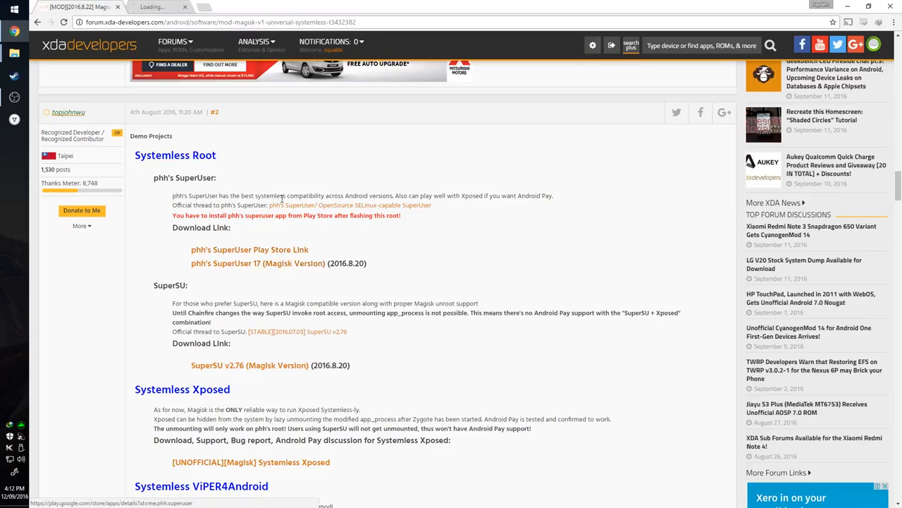
View the phh's SuperUser listing in the Google Play tab.
{"action": "left_click", "coordinate": [249, 249]}
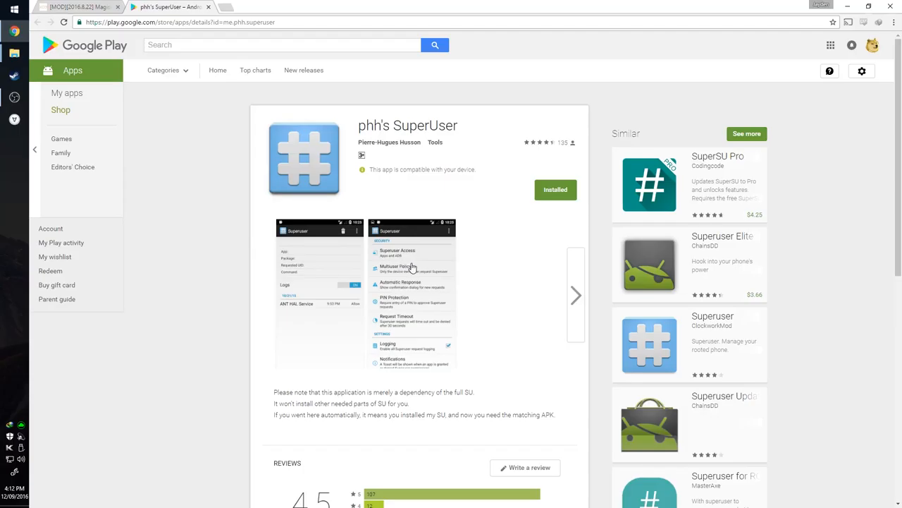
{"action": "mouse_move", "coordinate": [255, 233]}
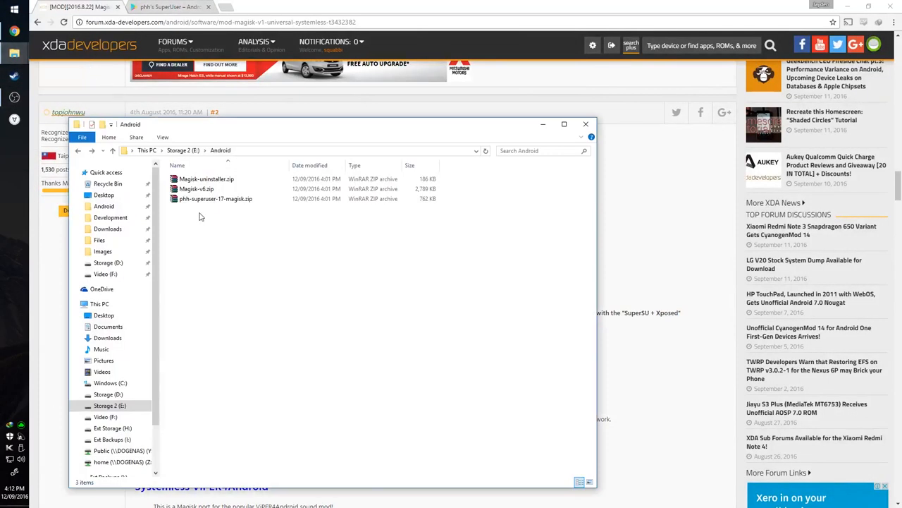
Select the Magisk uninstaller and another zip in E:\Android, then clear the selection.
{"action": "left_click", "coordinate": [206, 178]}
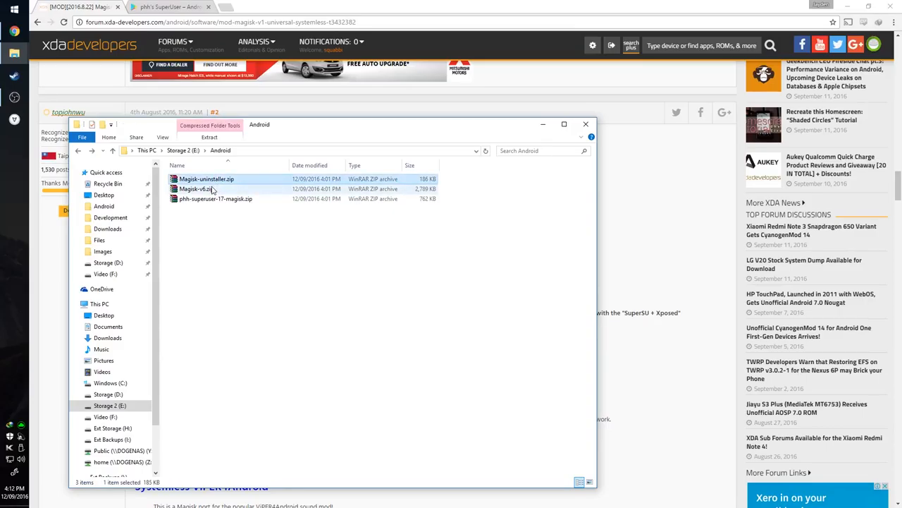
{"action": "left_click", "coordinate": [215, 198]}
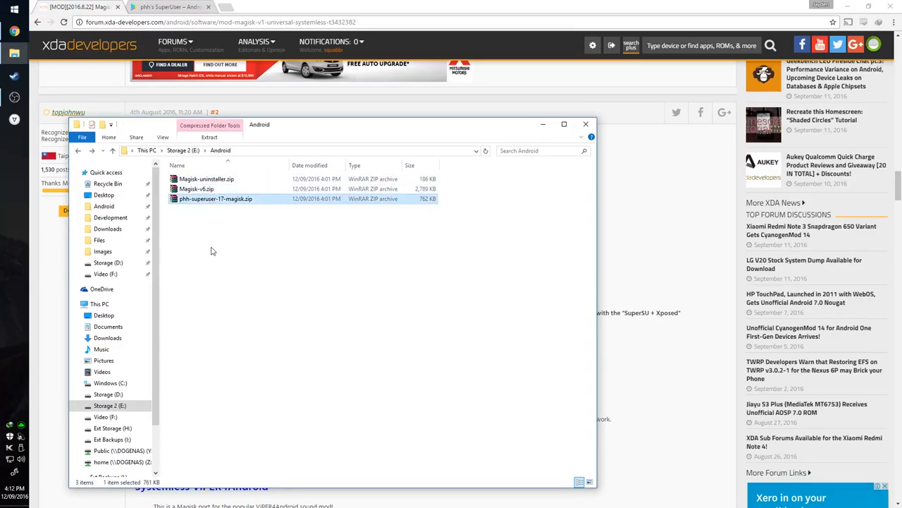
{"action": "left_click", "coordinate": [221, 250]}
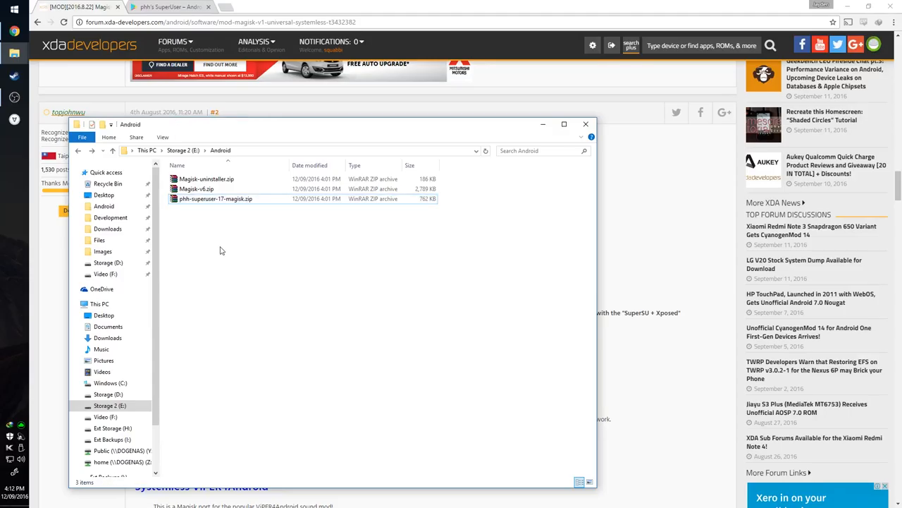